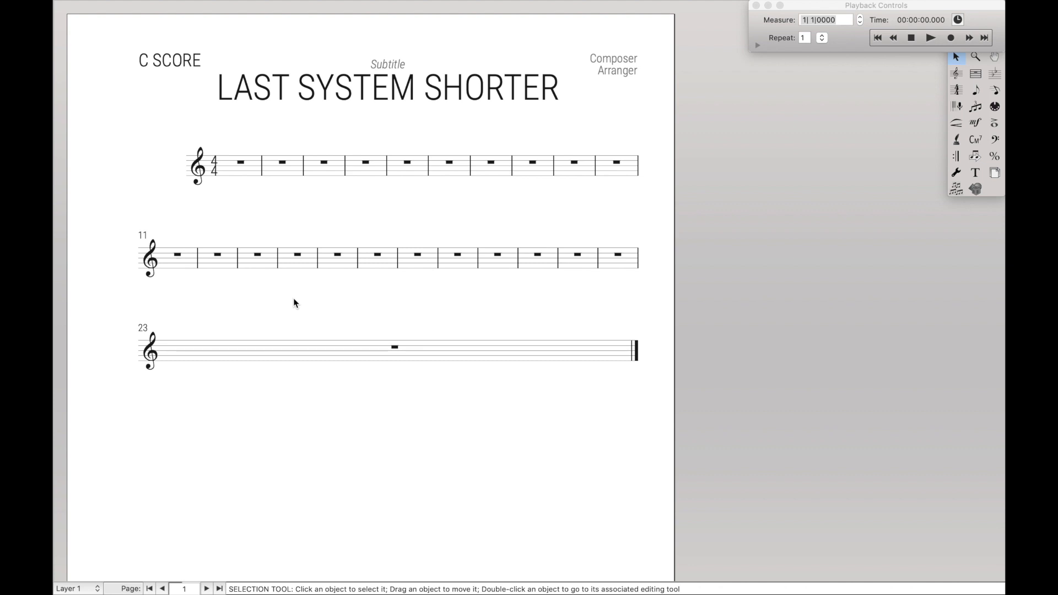
pyautogui.moveTo(493, 434)
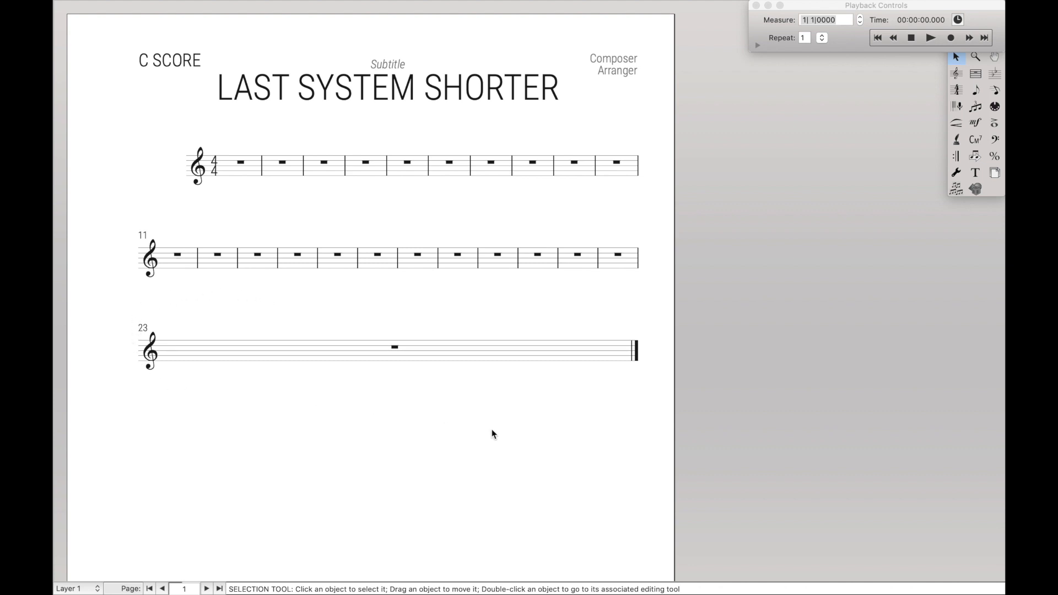
pyautogui.moveTo(624, 320)
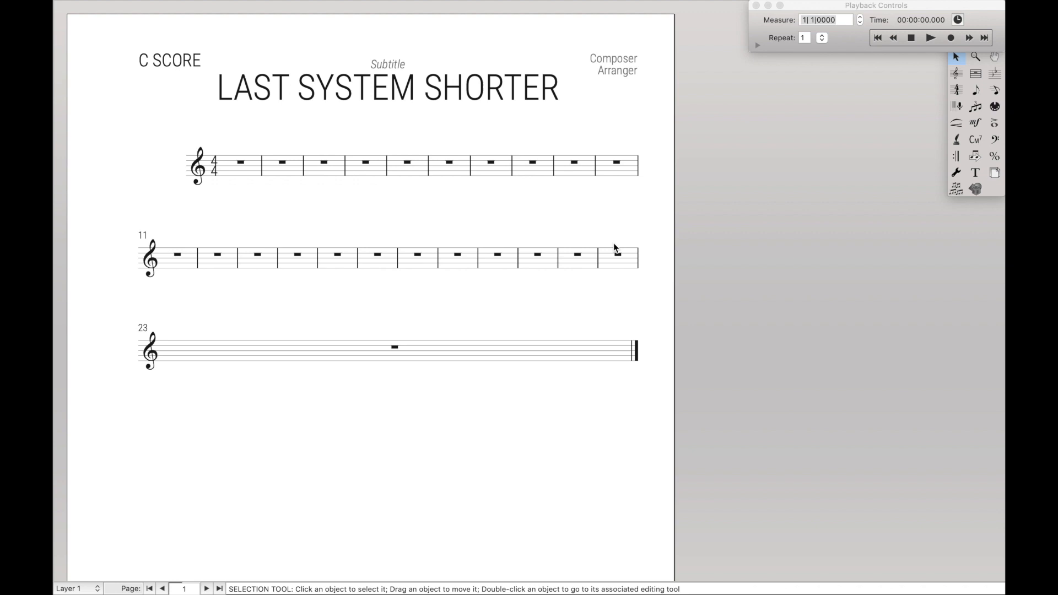
pyautogui.moveTo(624, 215)
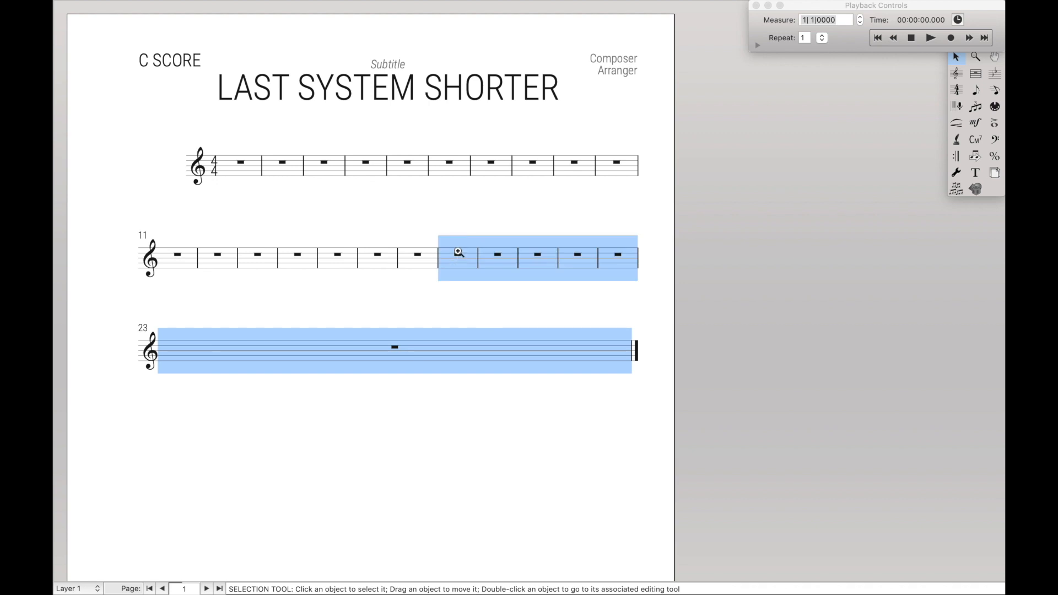
# Clear the measure selection and enter a whole note in measure 23.
pyautogui.click(472, 225)
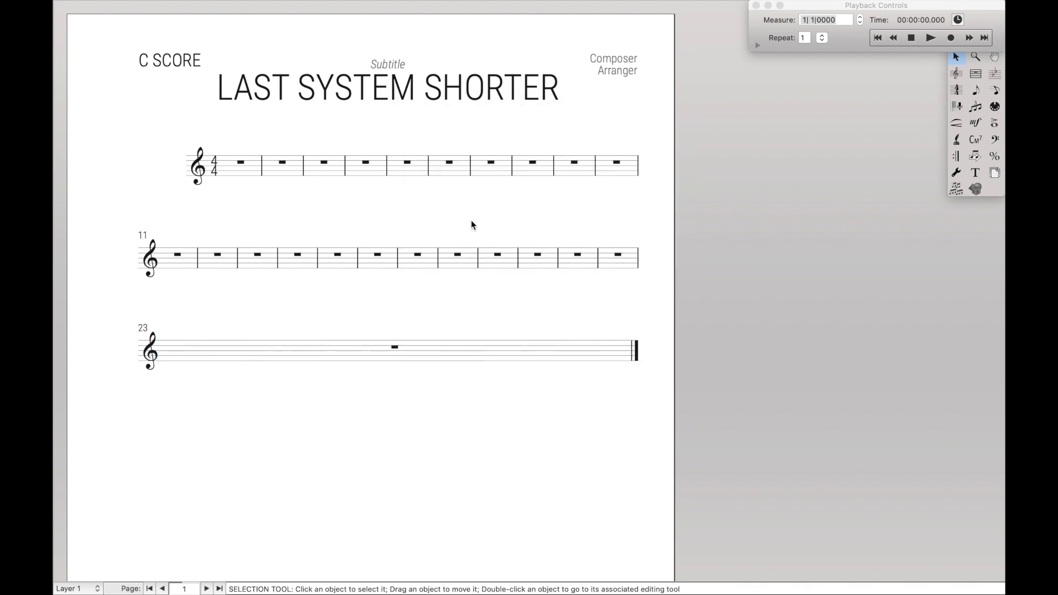
pyautogui.moveTo(392, 362)
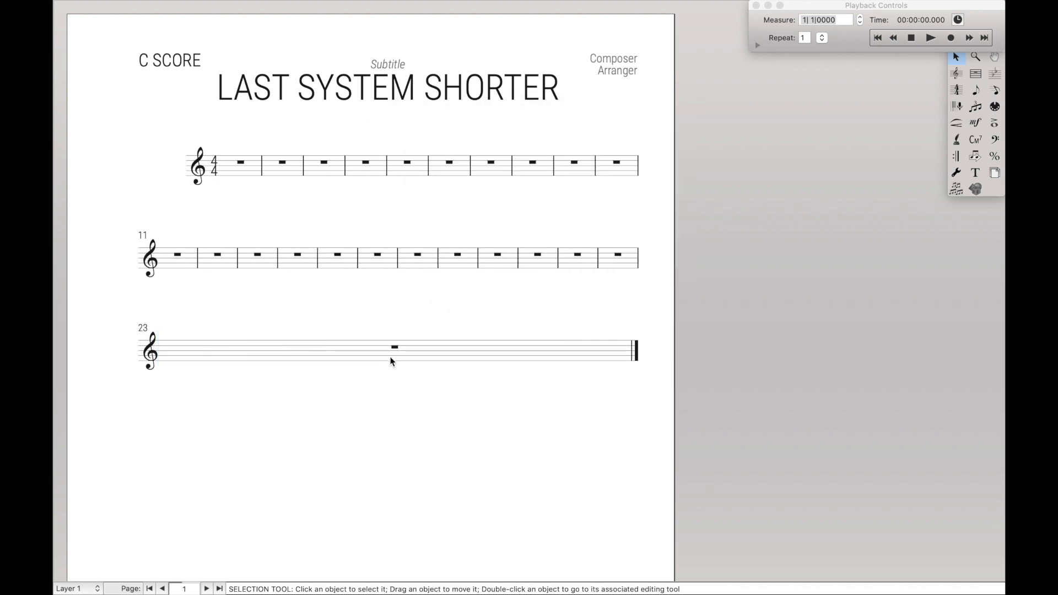
pyautogui.click(976, 90)
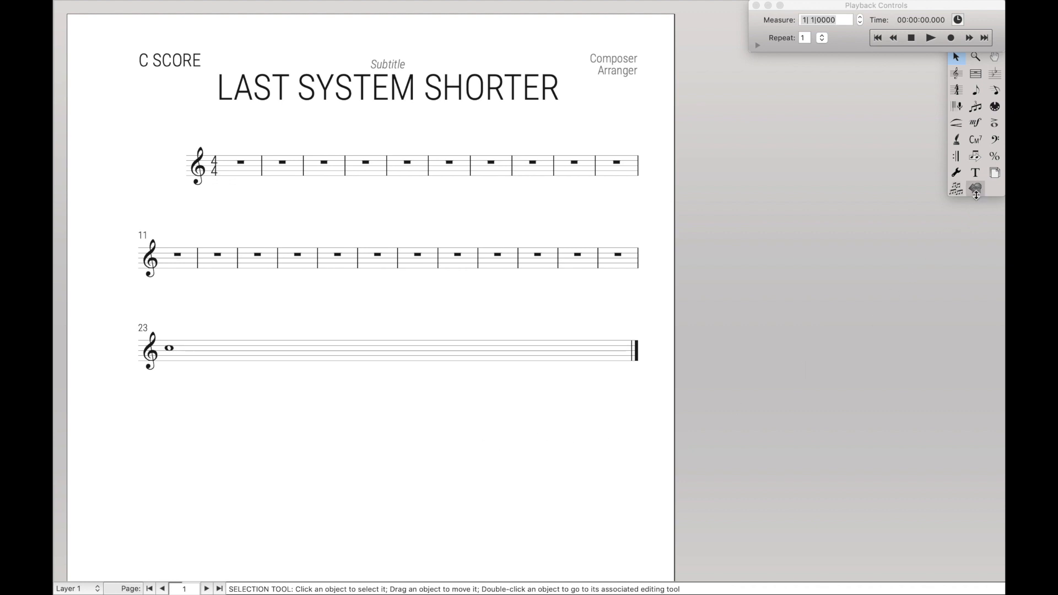
# Bring up Edit System Margins for system 3 via Page Layout > Systems.
pyautogui.click(994, 174)
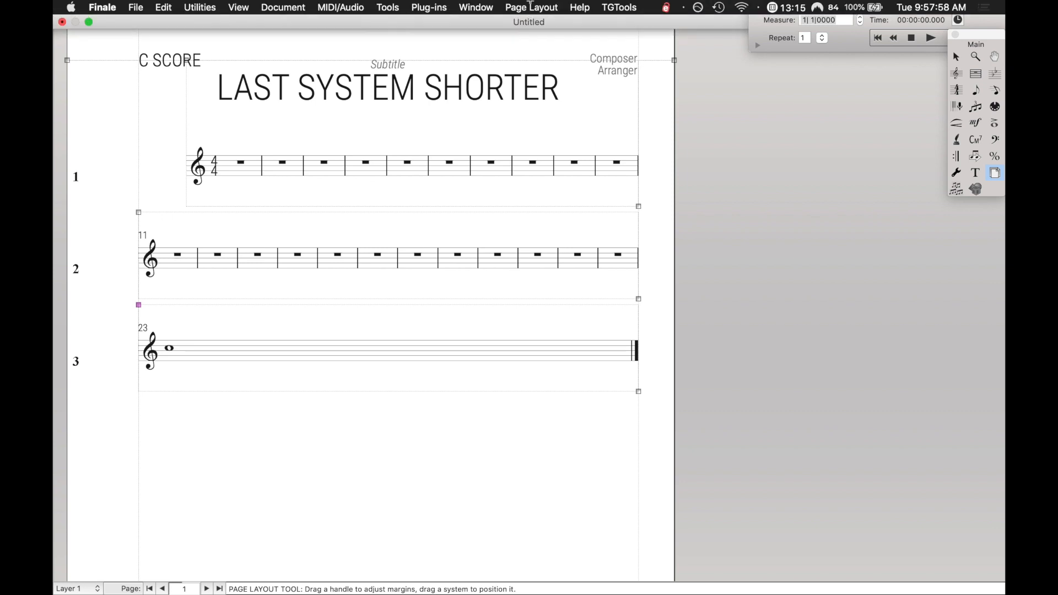
pyautogui.click(532, 8)
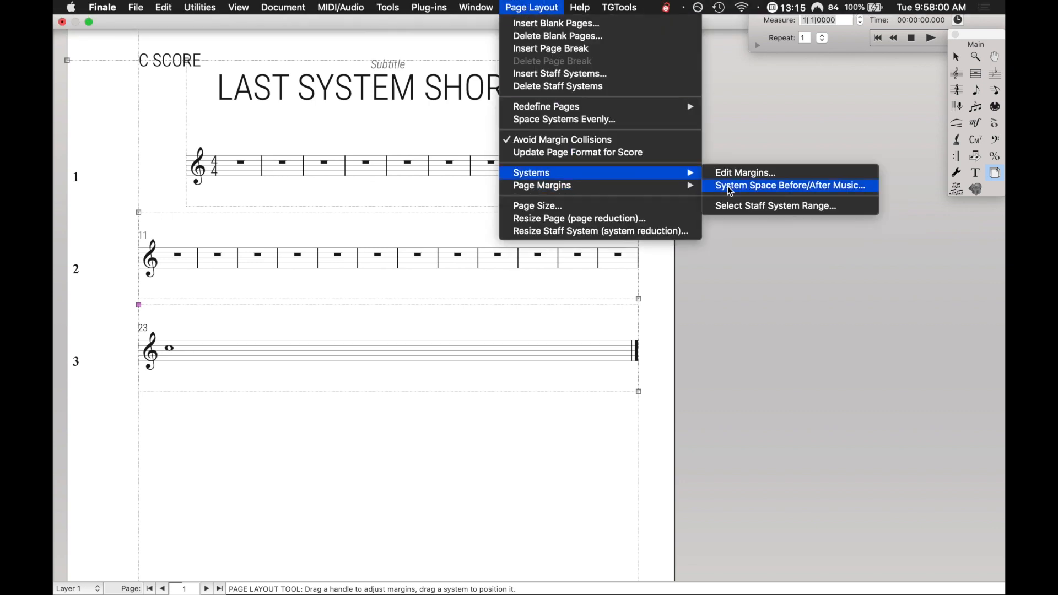
pyautogui.click(745, 172)
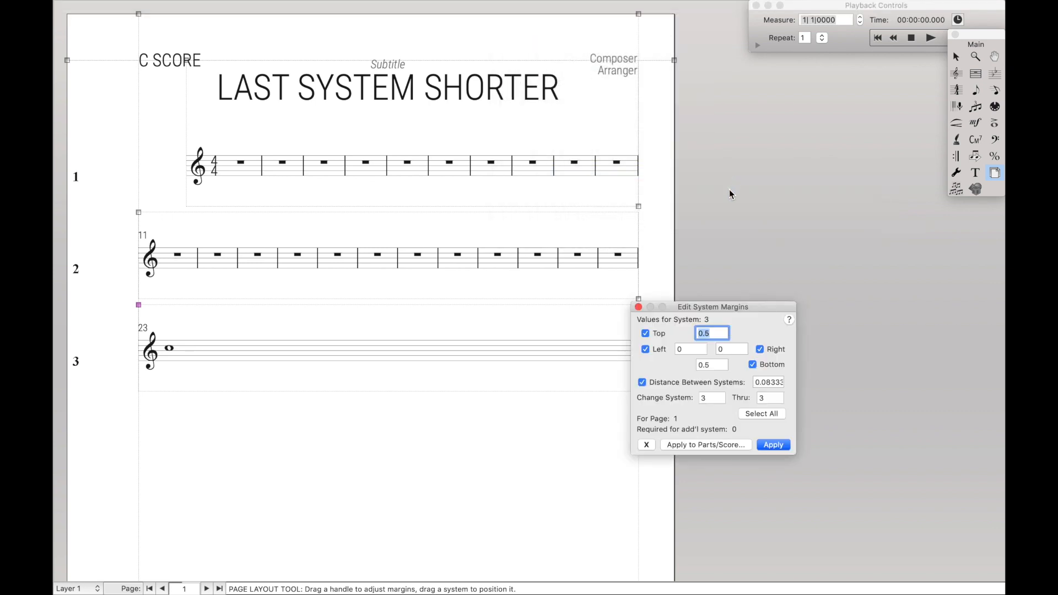
# Try right margin 5.5, then settle on 6 to shorten the last system.
pyautogui.click(729, 349)
pyautogui.write('3')
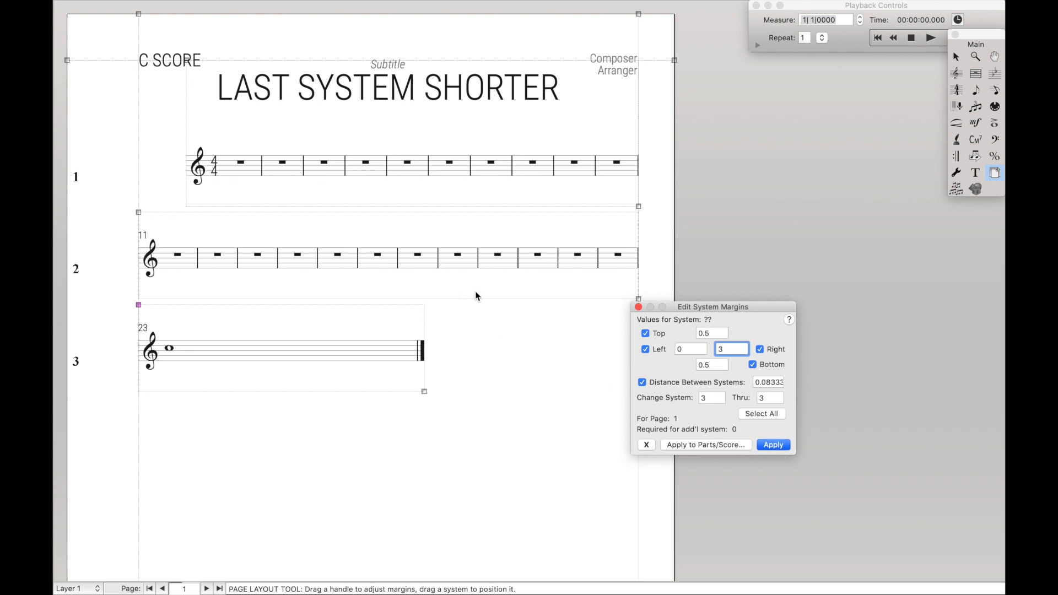
pyautogui.moveTo(741, 360)
pyautogui.write('4')
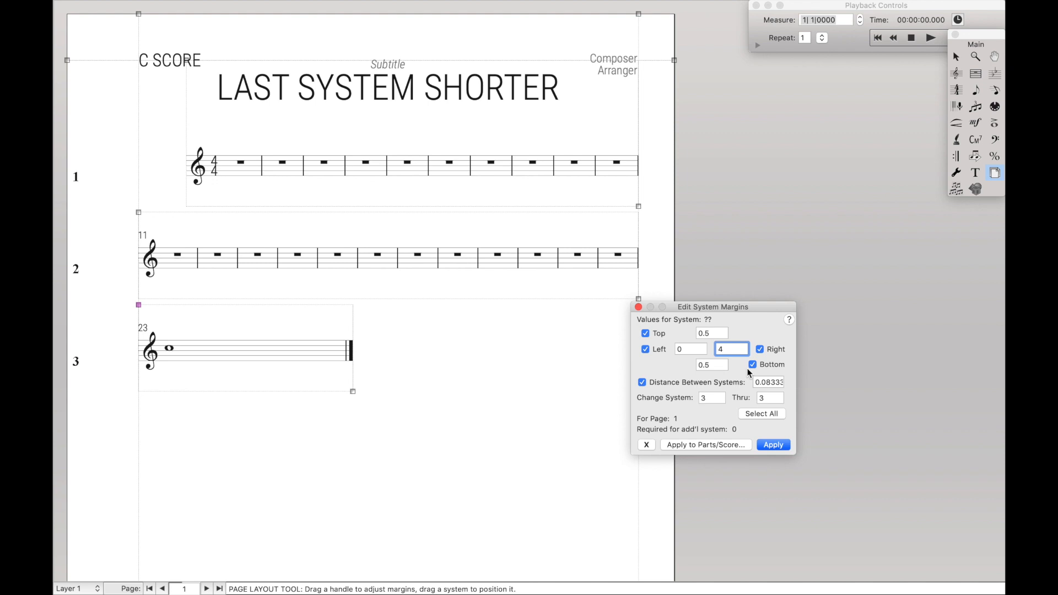
pyautogui.write('5.5')
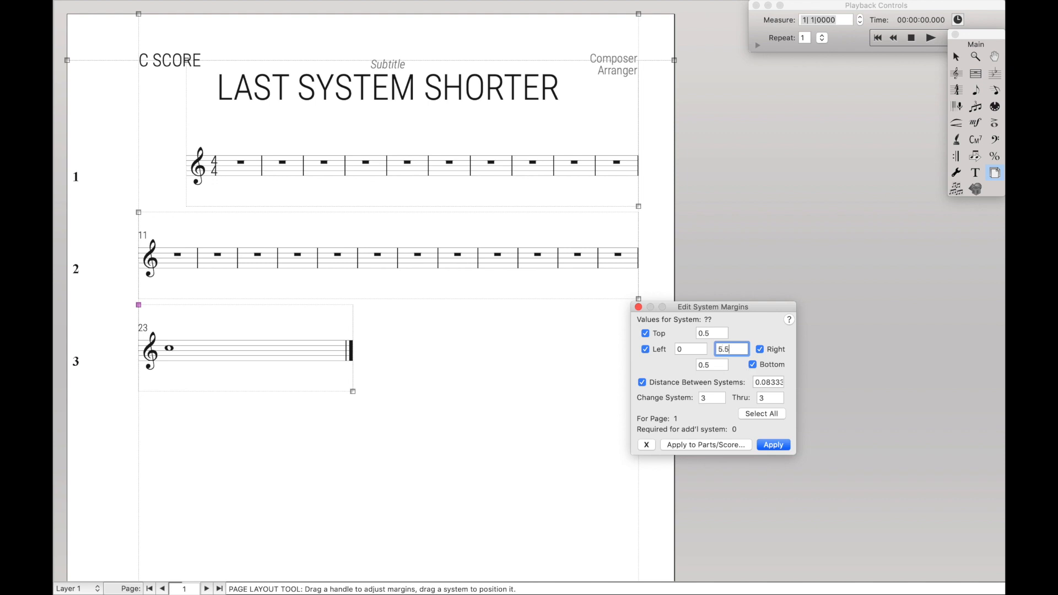
pyautogui.write('6')
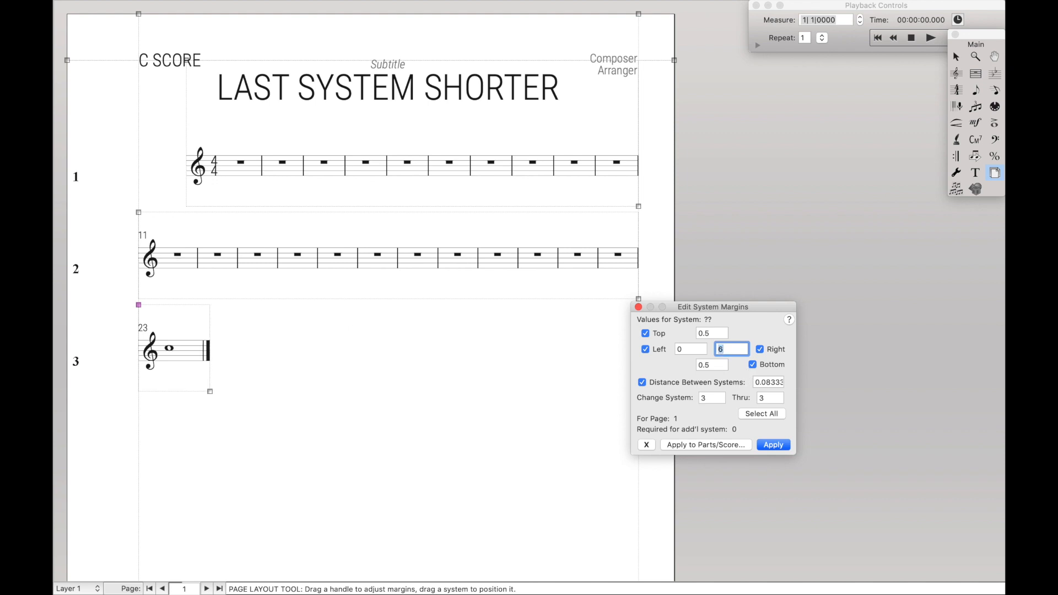
pyautogui.moveTo(483, 271)
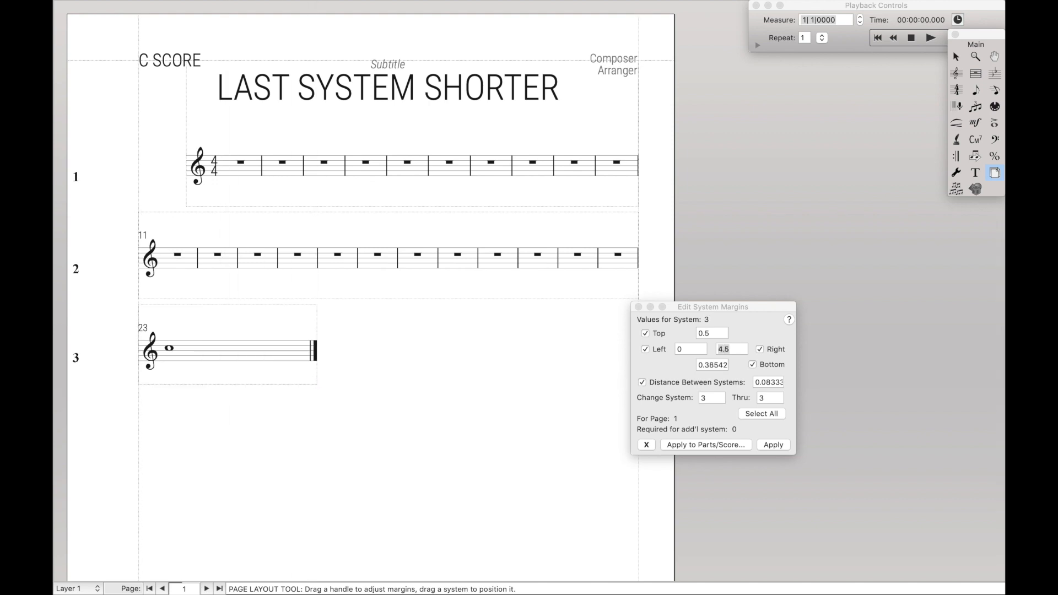
# Resize system 3 to a right margin near 2.6 with a deeper bottom margin.
pyautogui.moveTo(317, 347); pyautogui.dragTo(452, 348)
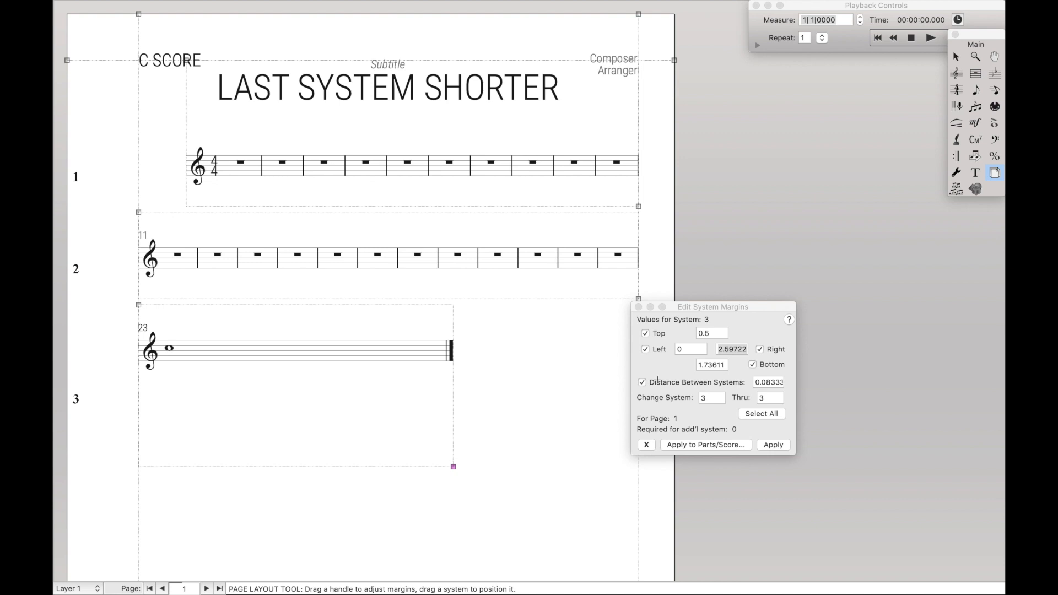
pyautogui.moveTo(746, 340)
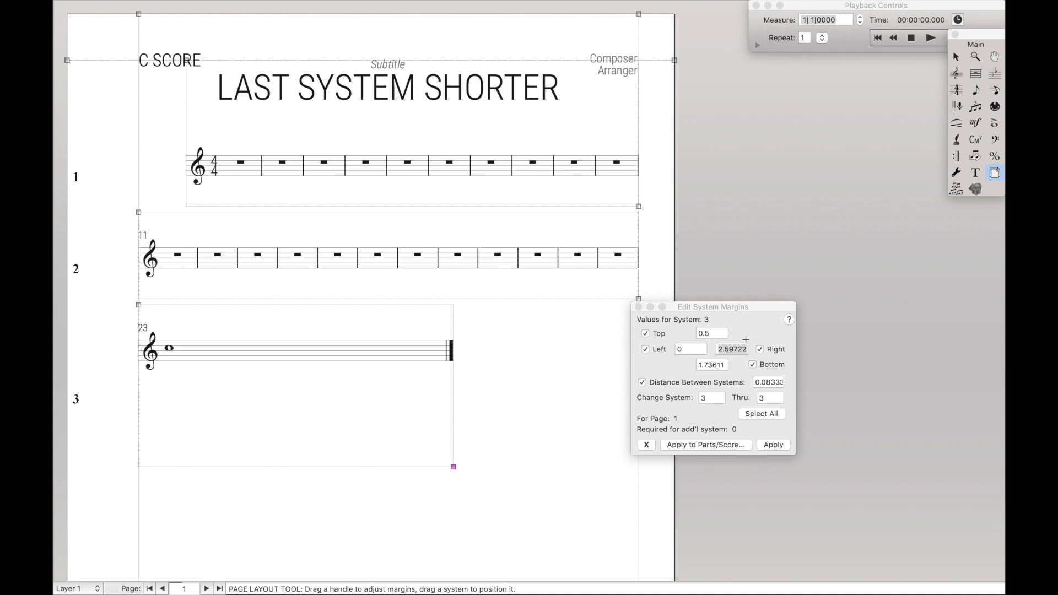
pyautogui.moveTo(359, 134)
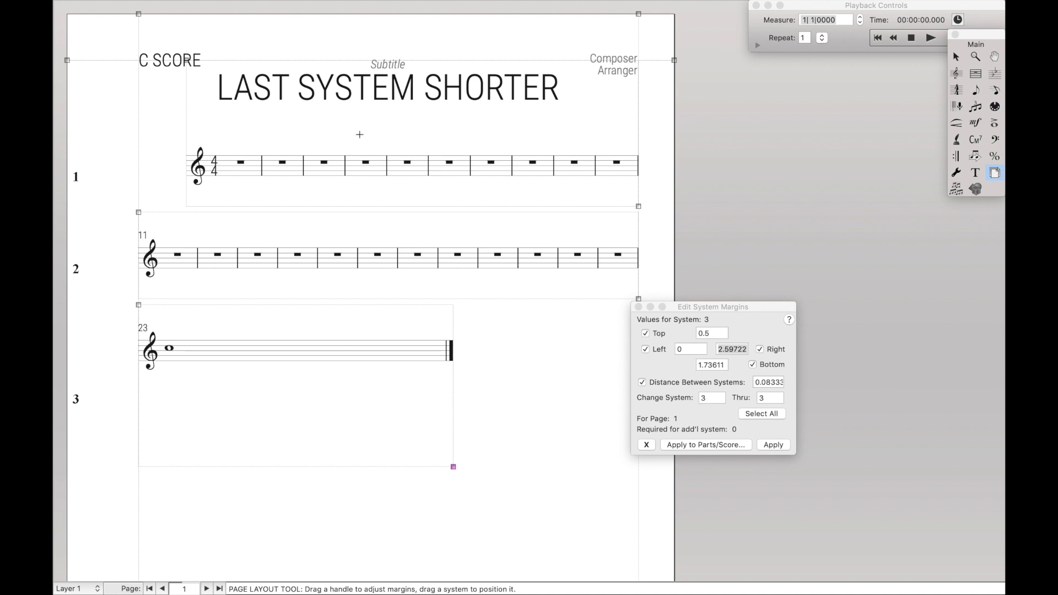
pyautogui.moveTo(480, 149)
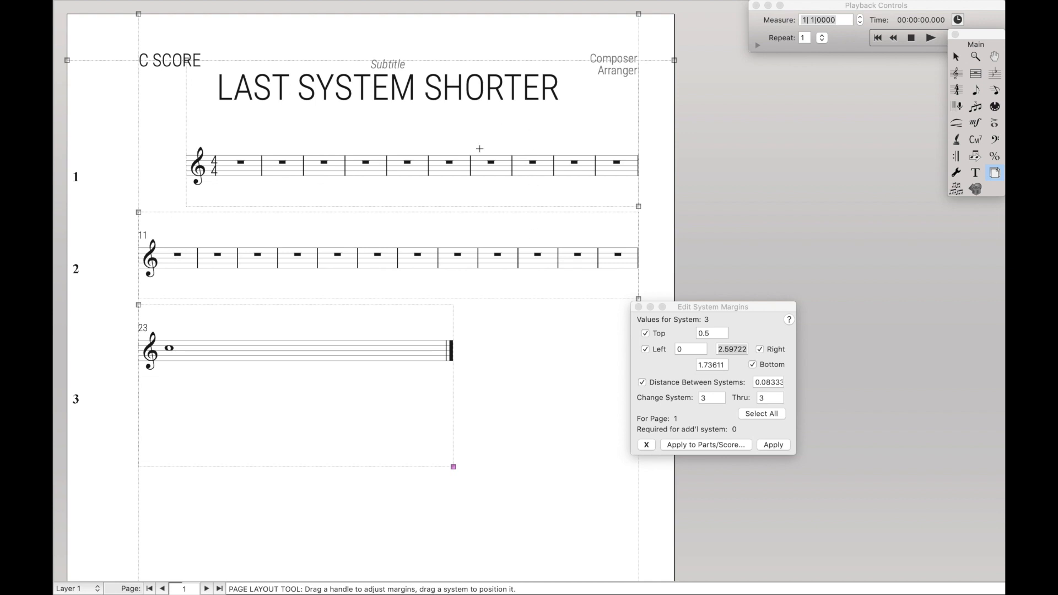